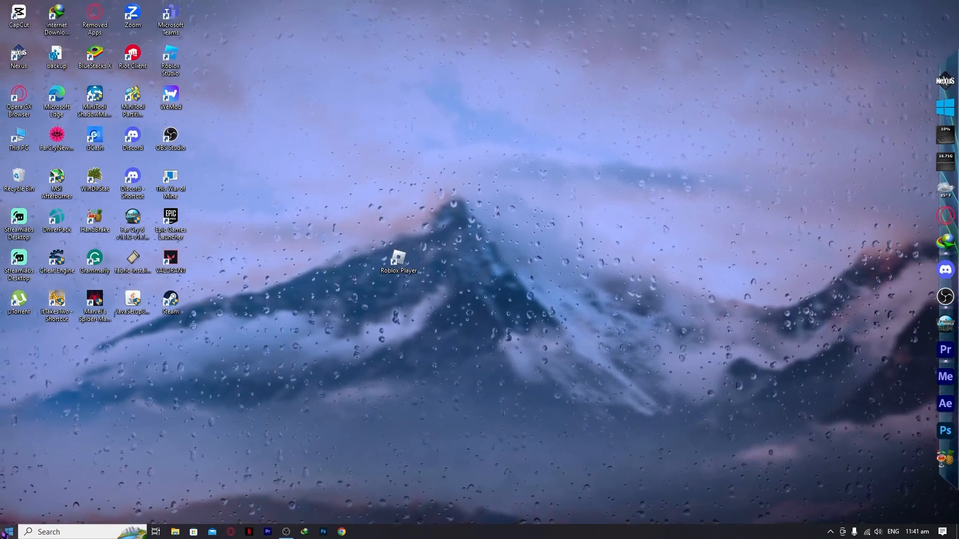
- Reach the VPN page under Network & Internet in Windows Settings
left_click(8, 532)
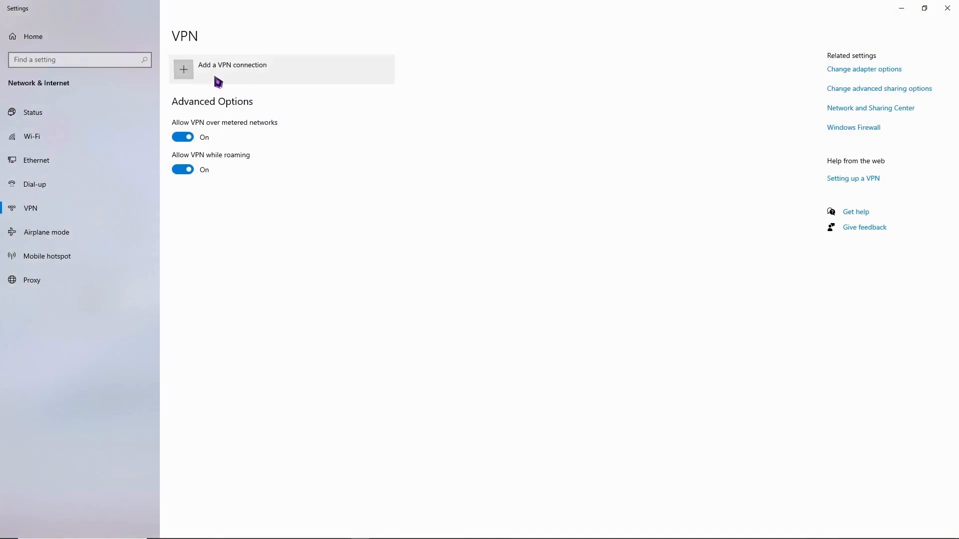
- Start a new VPN connection form, then switch to the VPNBook site in the browser
left_click(232, 69)
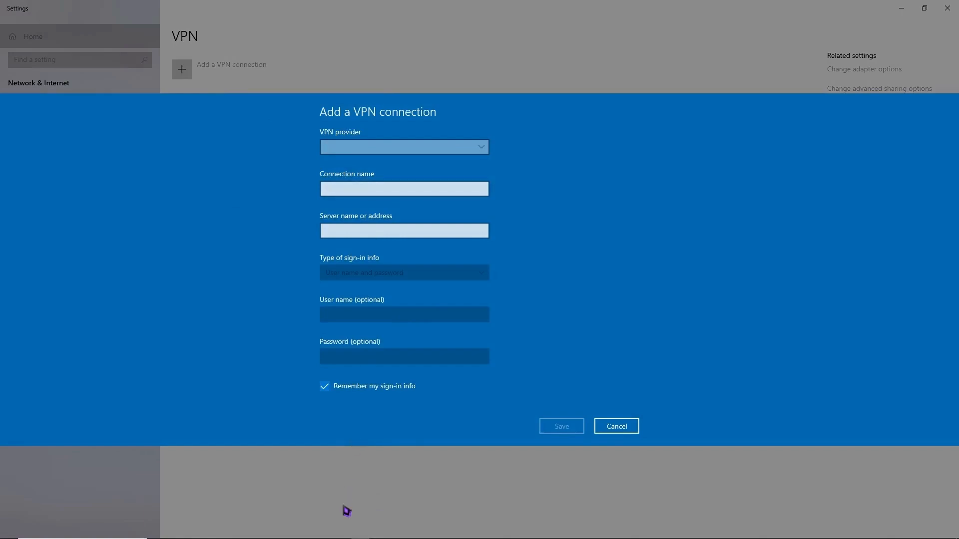
mouse_move(384, 186)
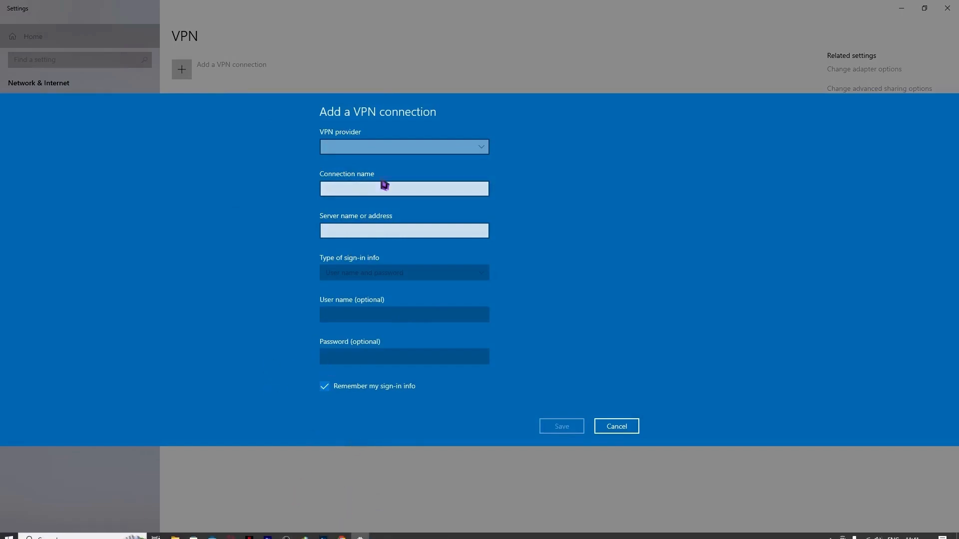
mouse_move(356, 290)
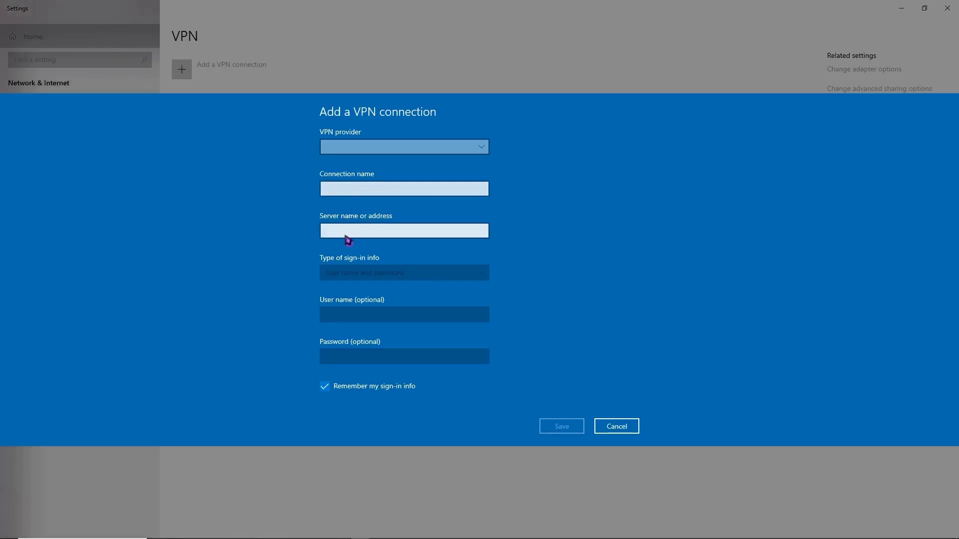
left_click(403, 231)
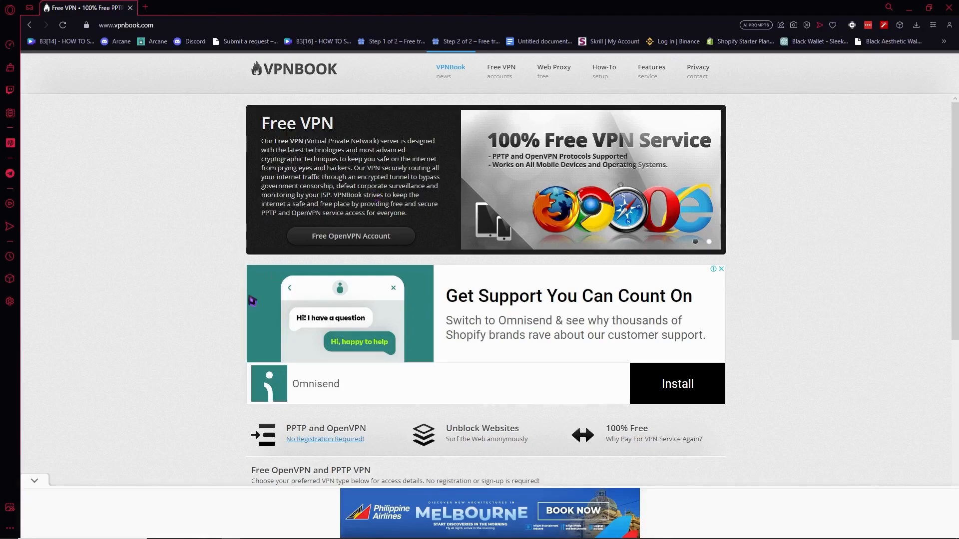
- Find the free PPTP server list on VPNBook and select the address us1.vpnbook.com
scroll("down", 3)
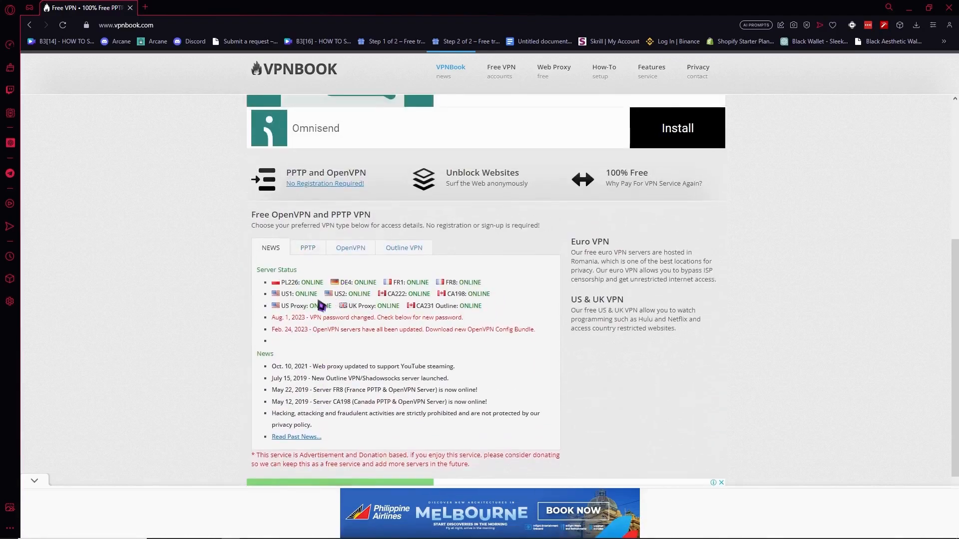
scroll("up", 3)
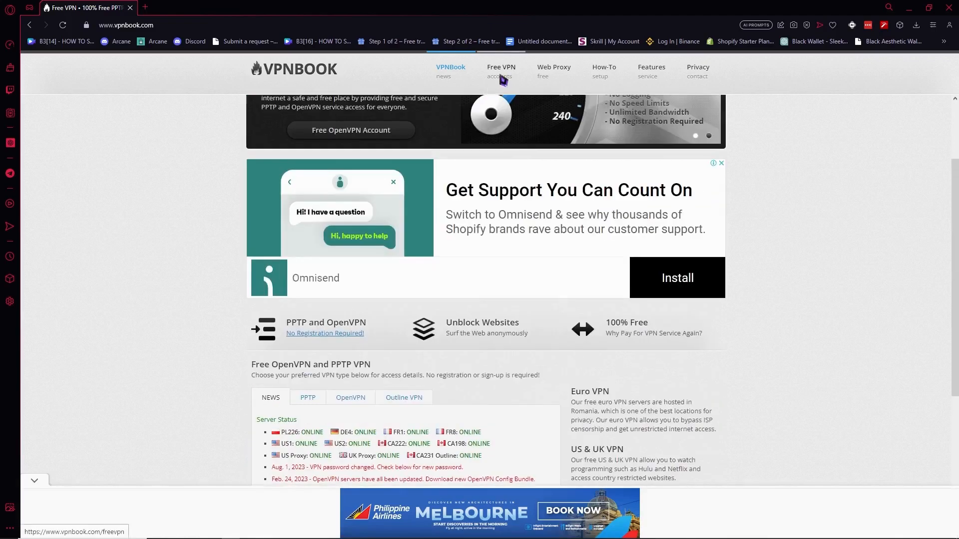
left_click(500, 71)
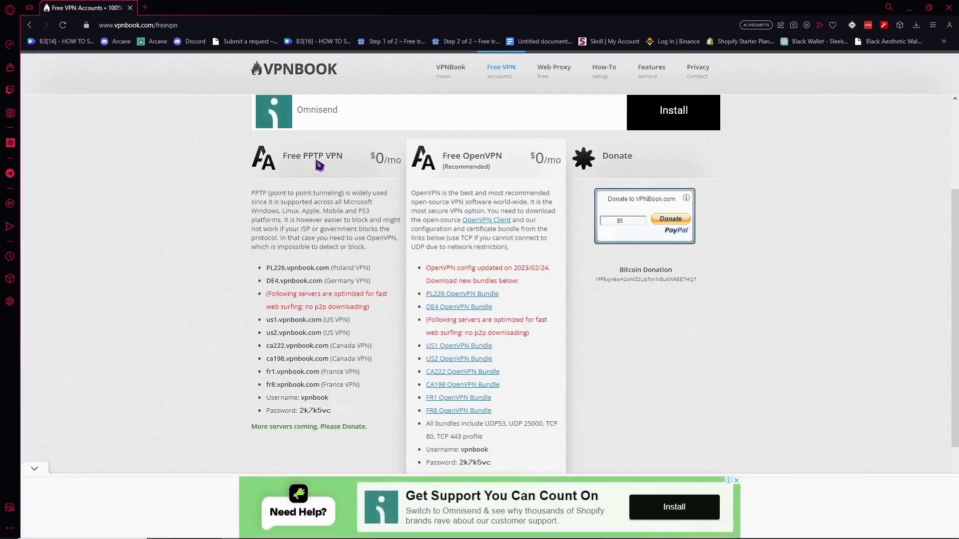
scroll("down", 3)
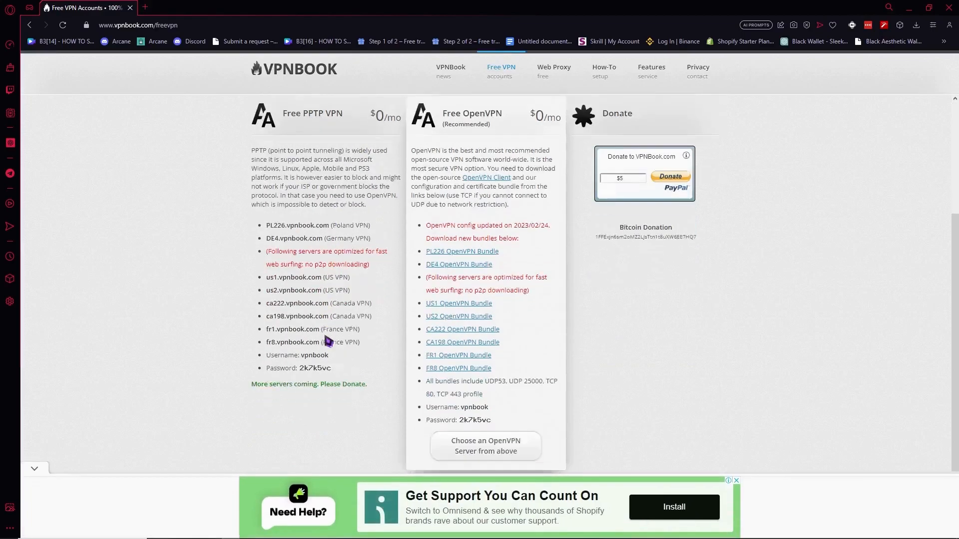
scroll("down", 3)
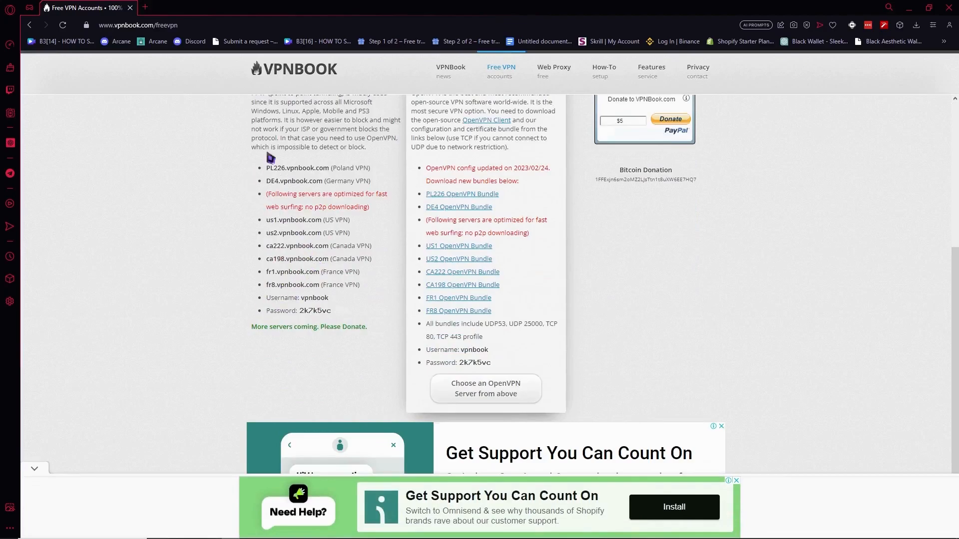
mouse_move(268, 228)
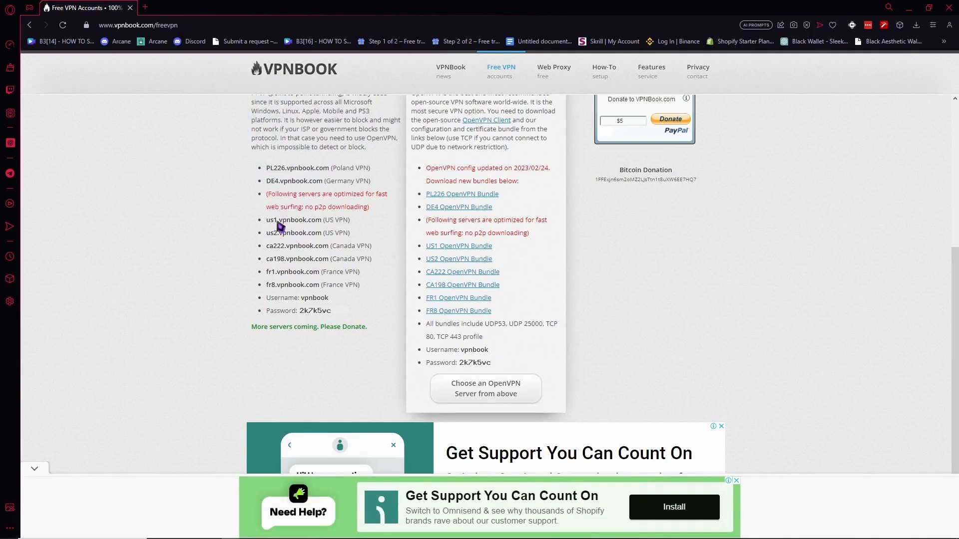
mouse_move(270, 225)
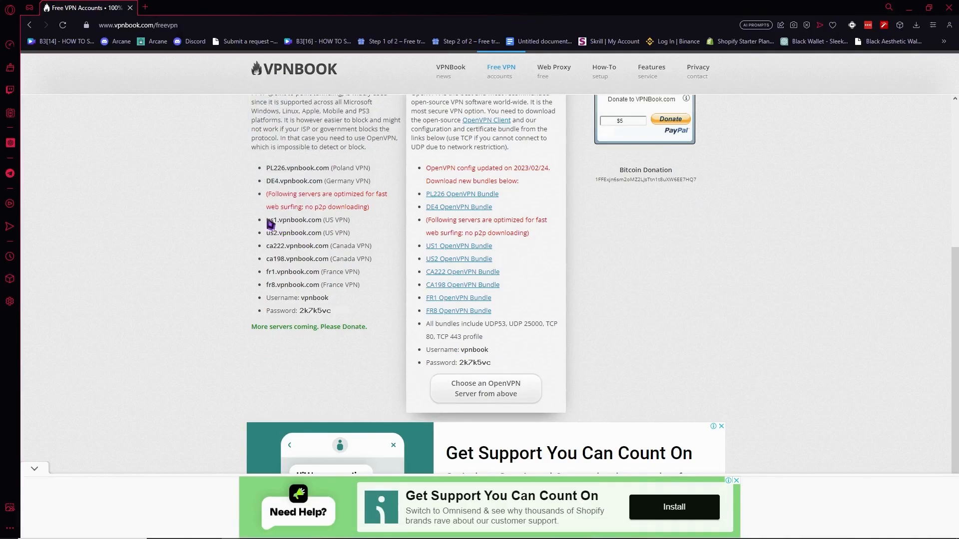
double_click(269, 220)
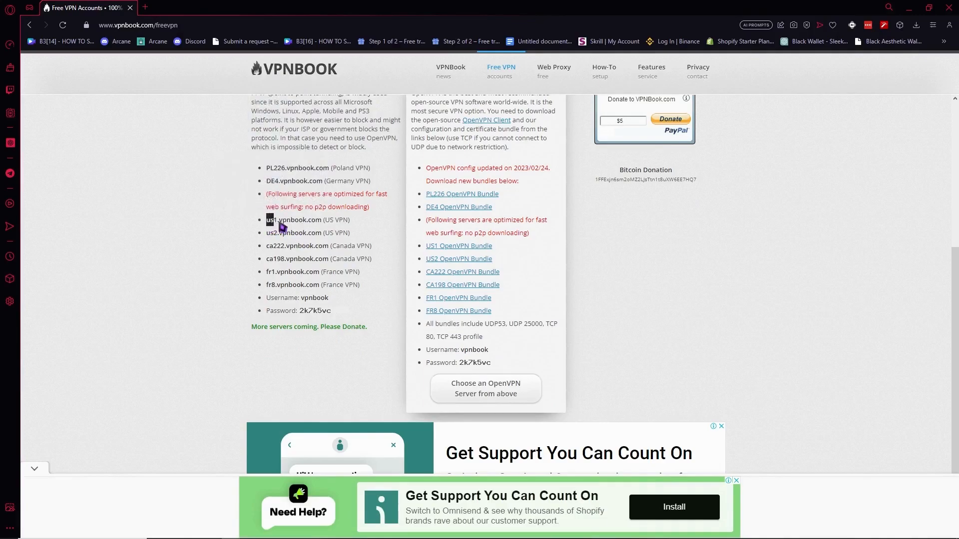
double_click(294, 220)
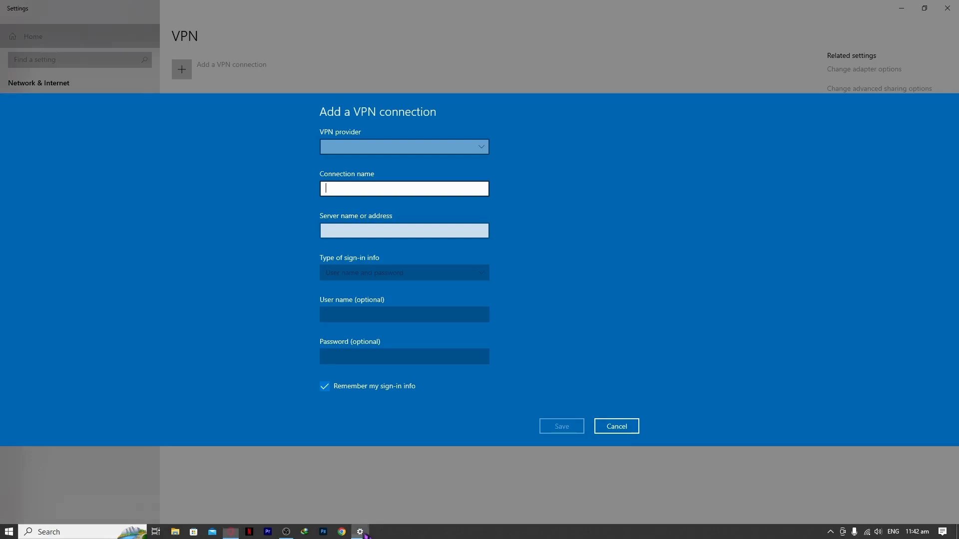
- Enter server address us1.vpnbook.com and connection name 'VPN #1'
left_click(404, 231)
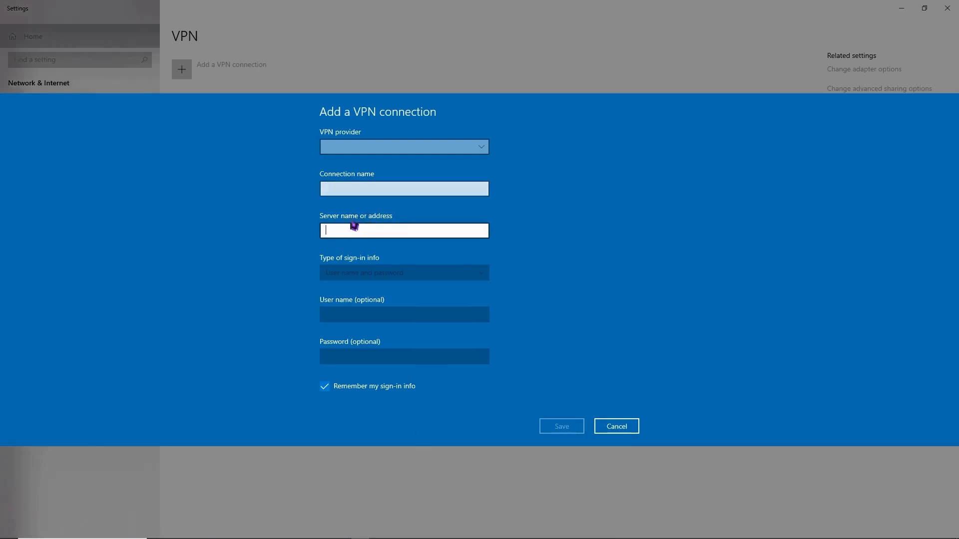
type("us1.vpnbook.com")
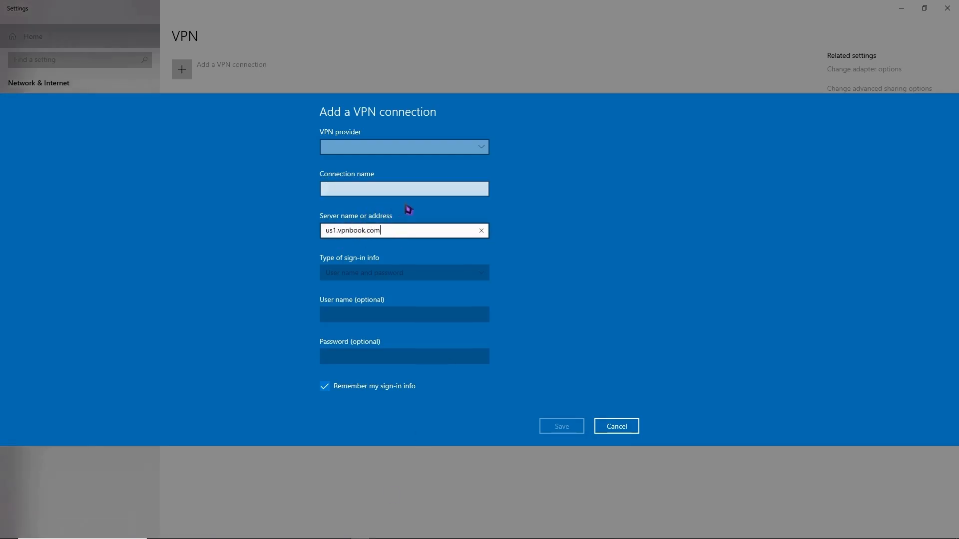
left_click(404, 188)
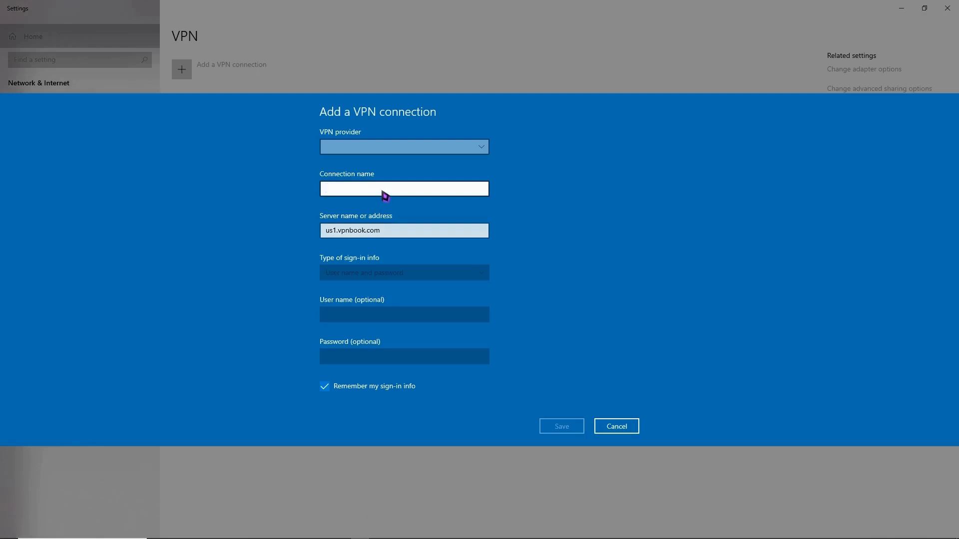
type("VPN #1")
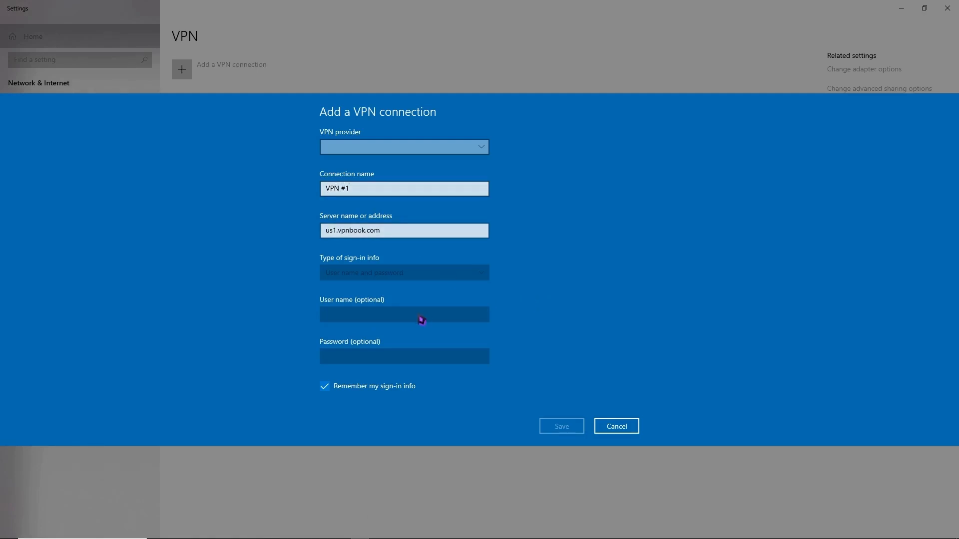
- Keep sign-in info remembered, choose the Windows (built-in) provider and save the connection
left_click(325, 387)
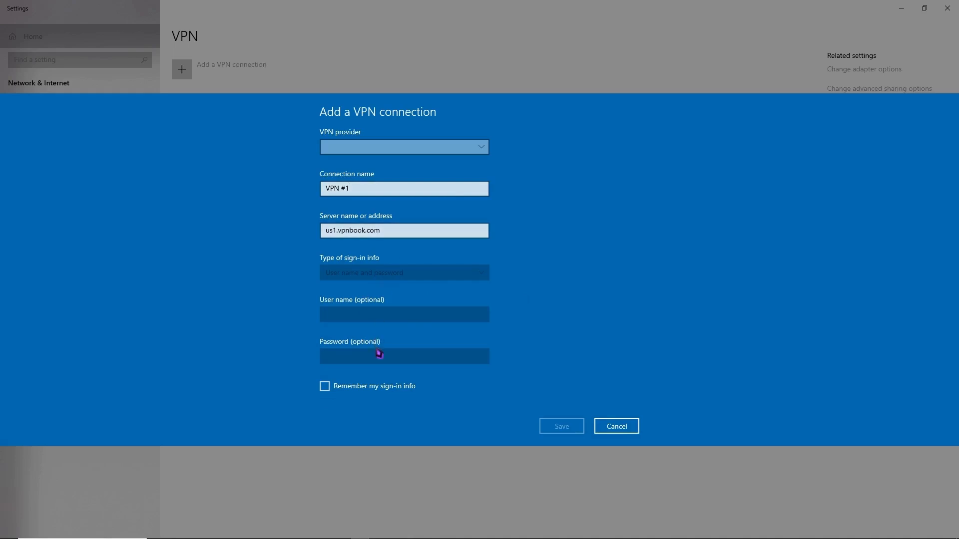
left_click(324, 386)
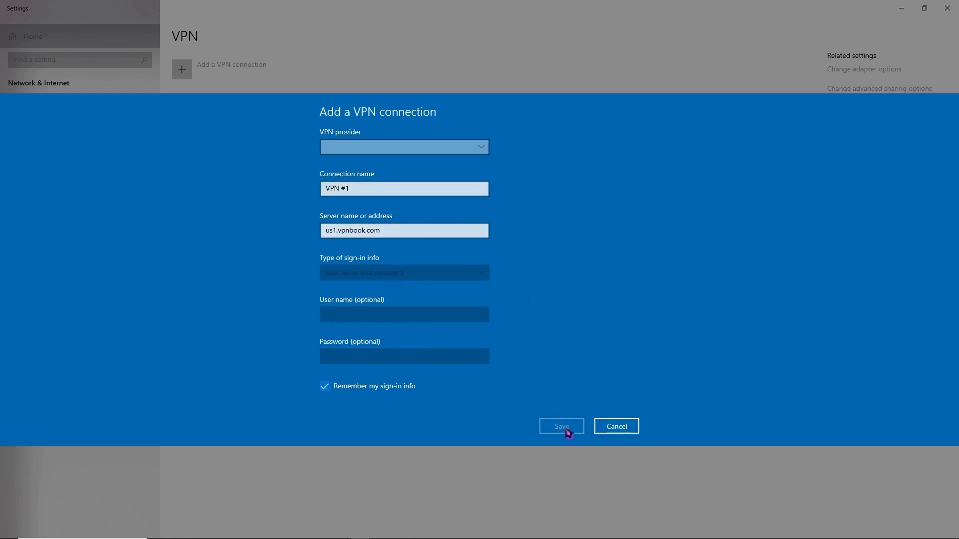
left_click(403, 146)
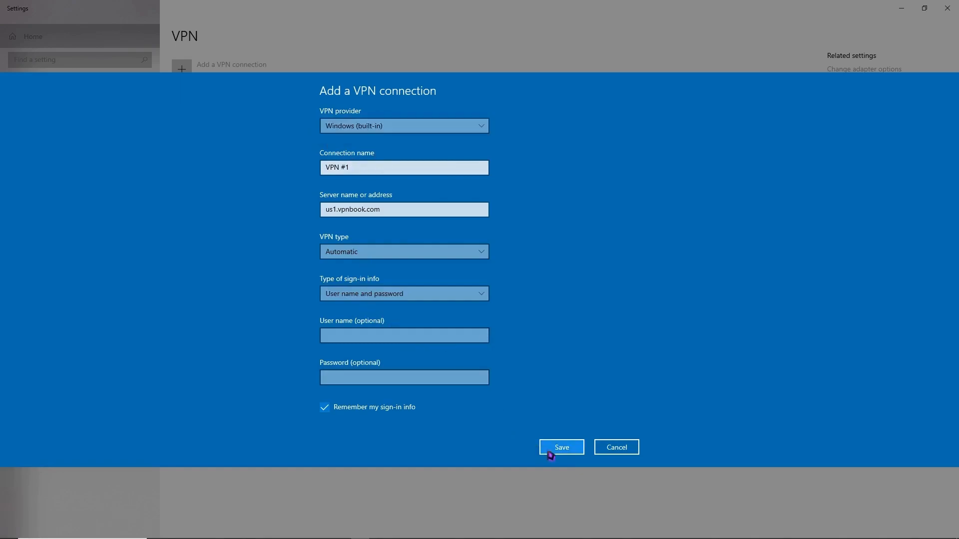
left_click(560, 447)
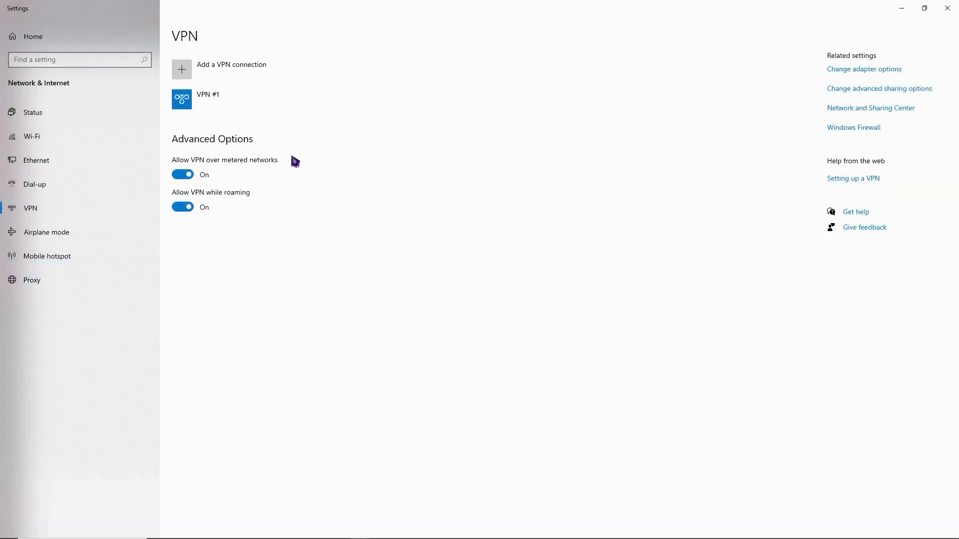
- Attempt to connect VPN #1, which asks for sign-in info
left_click(207, 98)
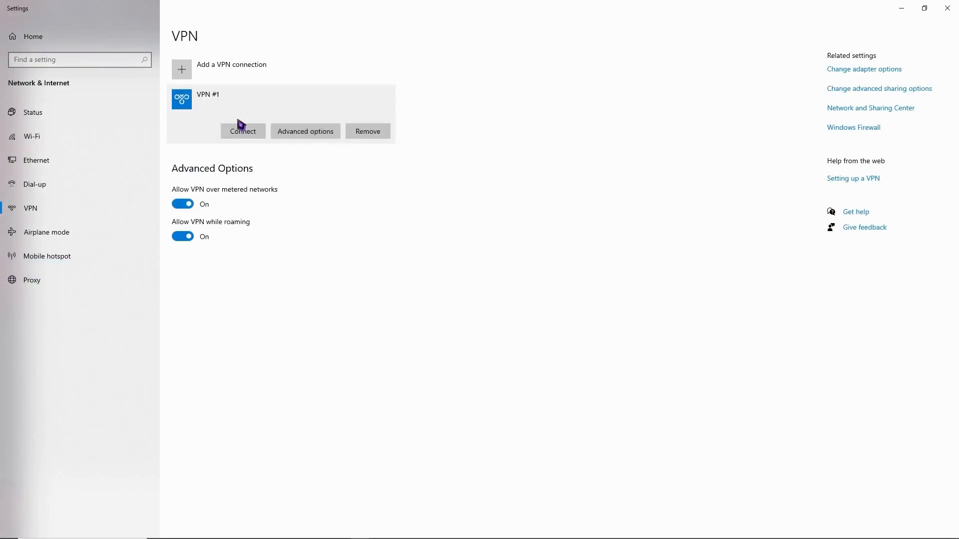
left_click(243, 131)
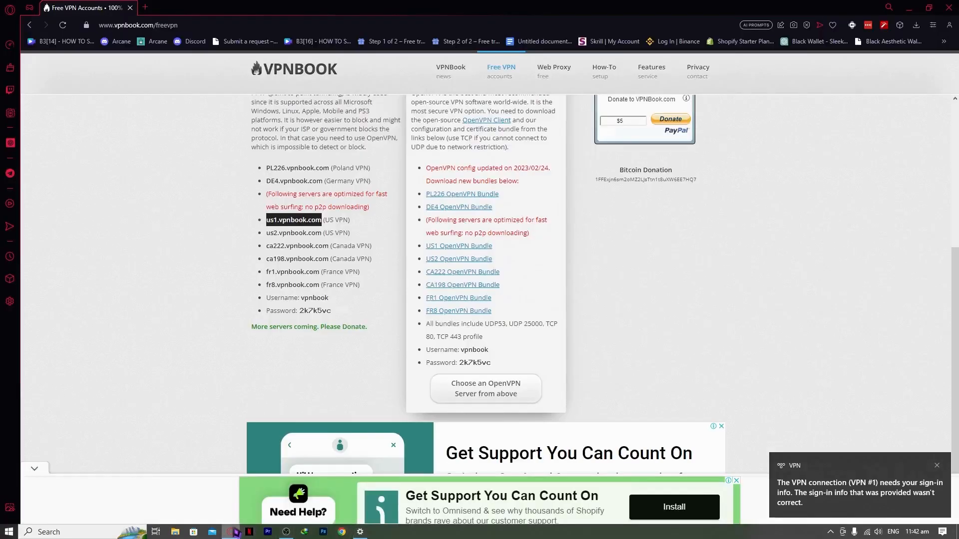
- Submit the vpnbook username and password so VPN #1 begins verifying sign-in
double_click(313, 298)
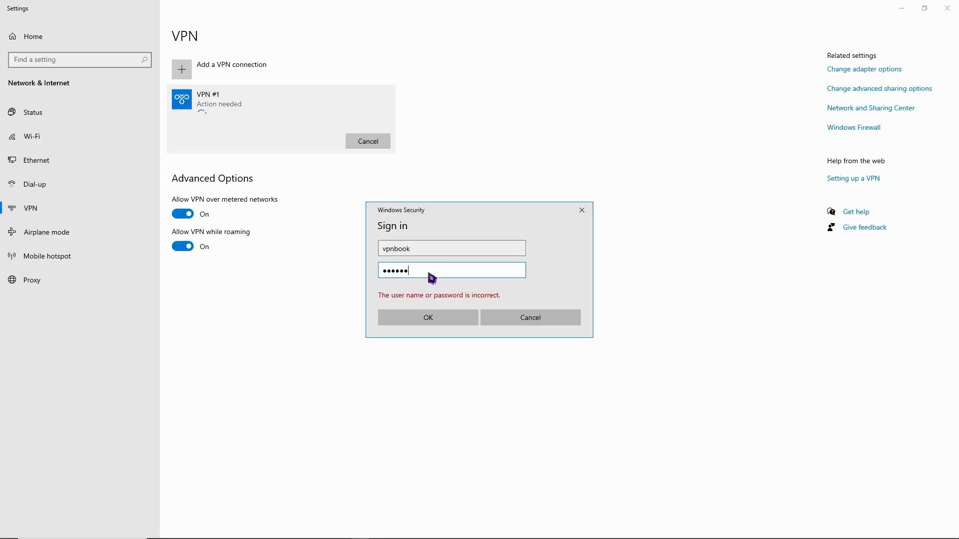
left_click(428, 318)
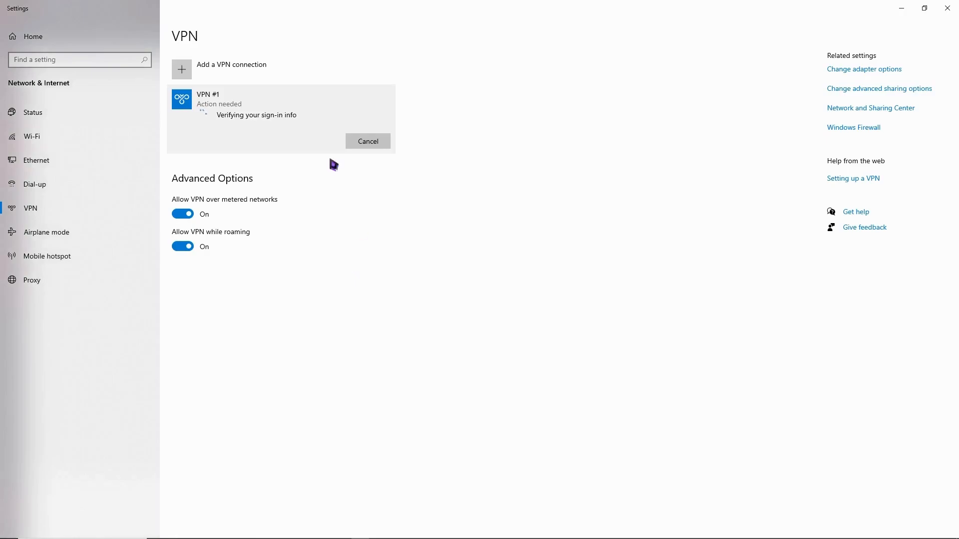
mouse_move(259, 144)
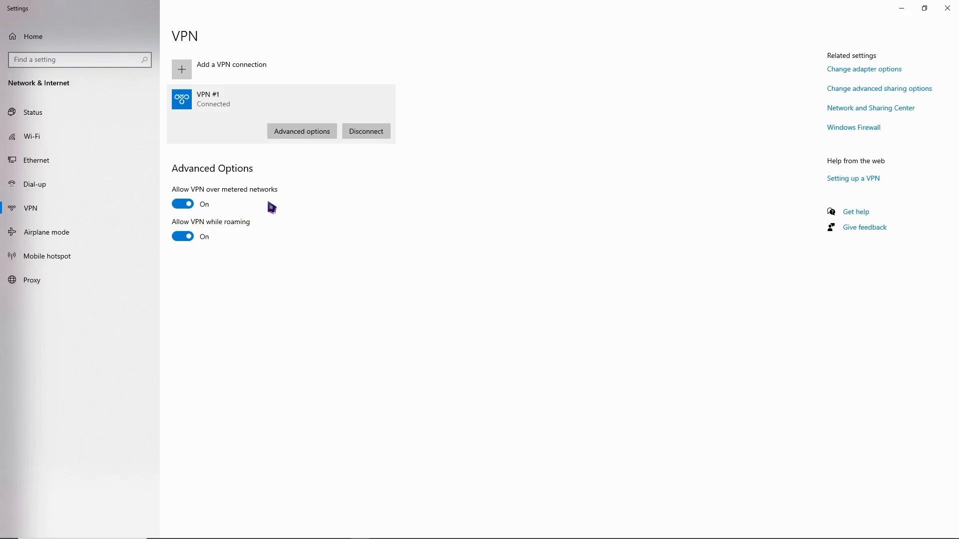
mouse_move(383, 289)
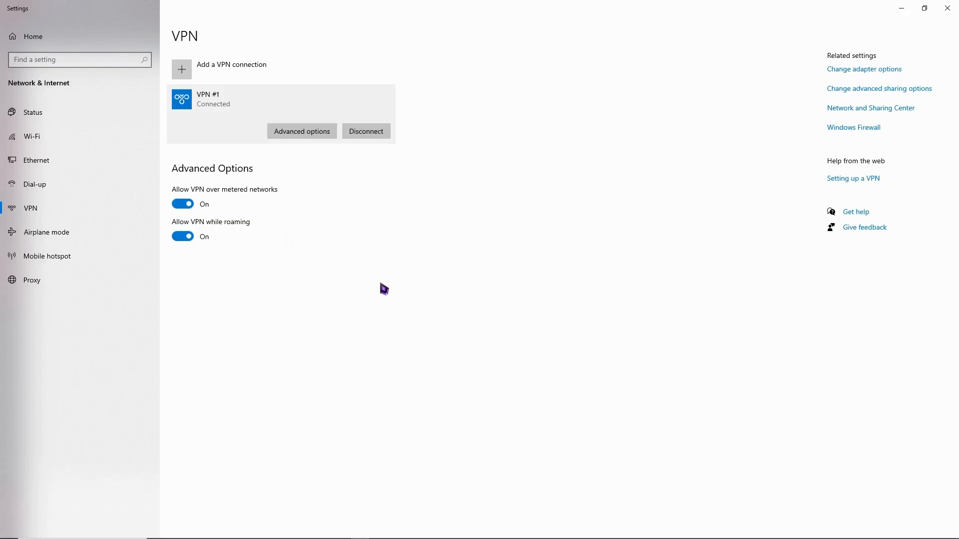
mouse_move(392, 282)
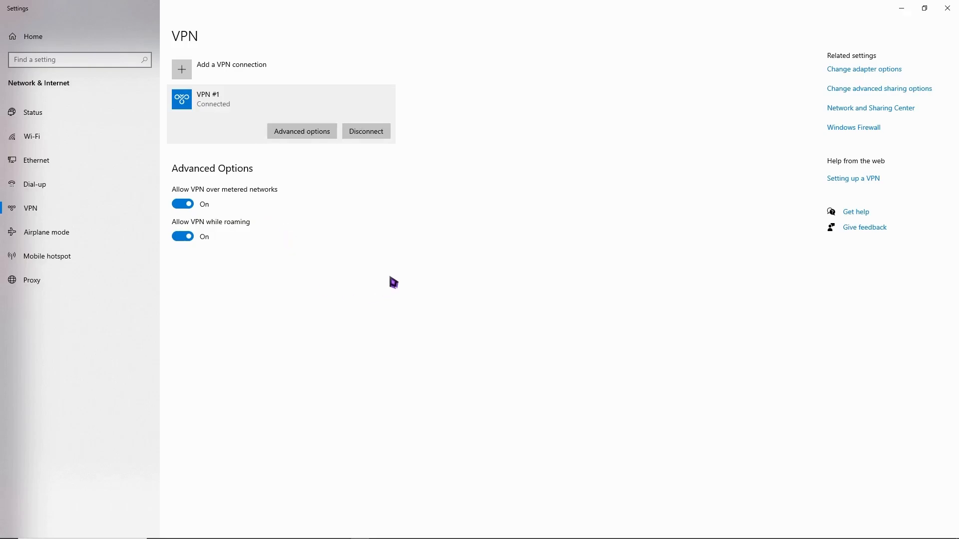